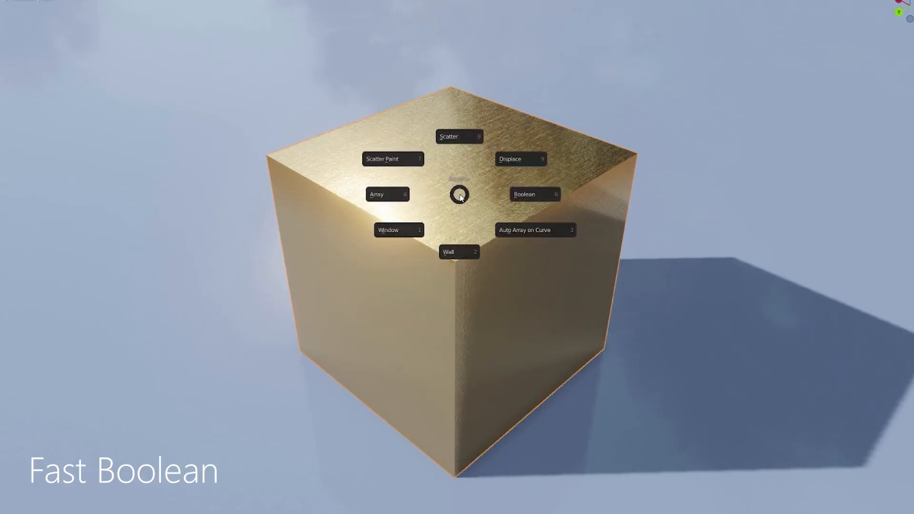
Open the add-on pie menu (Scatter, Boolean, Array, Wall, Window) over the gold cube.
left_click(525, 194)
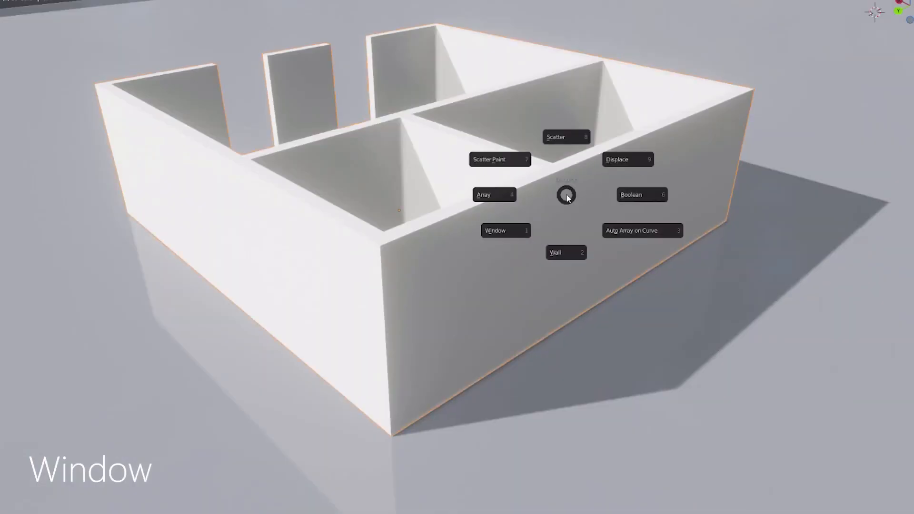
Select the walled room mesh and bring up the pie menu's Window tool.
left_click(506, 230)
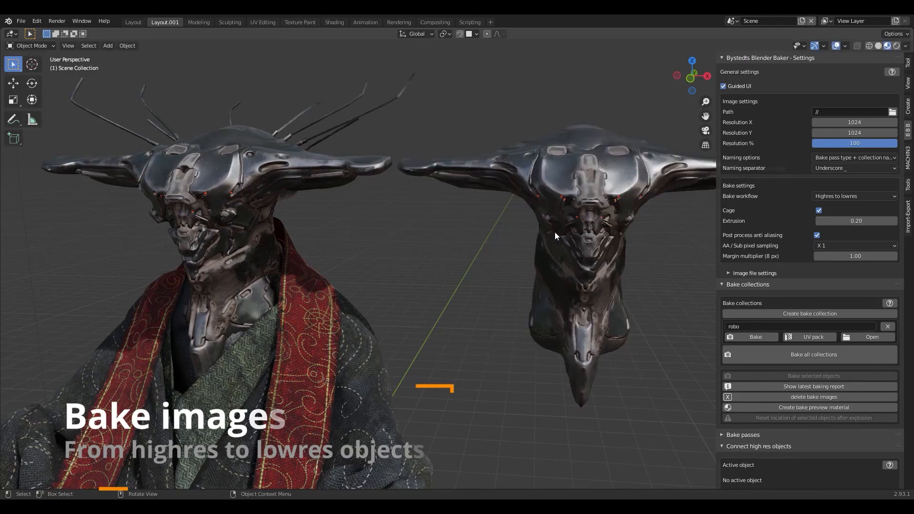
Orbit around the low-res head temp.002 to inspect it for the robo bake.
left_click_drag(554, 236, 455, 258)
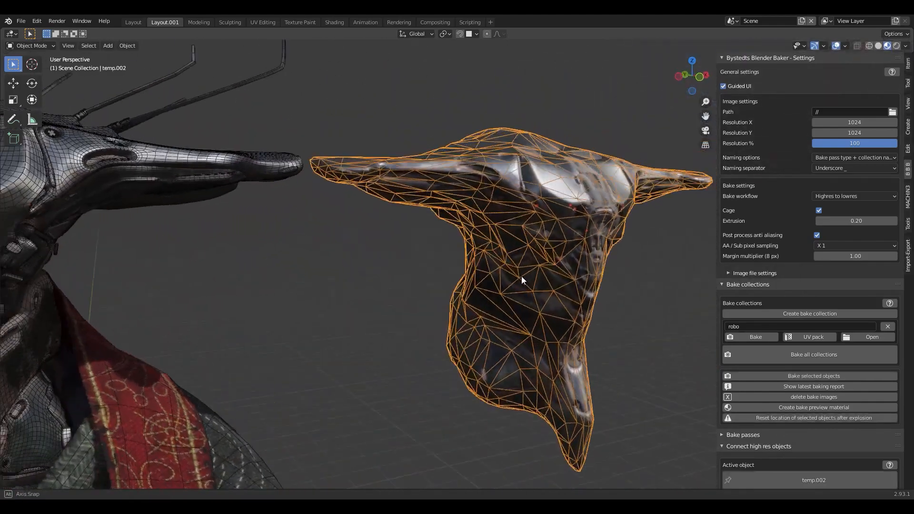
left_click_drag(522, 281, 434, 308)
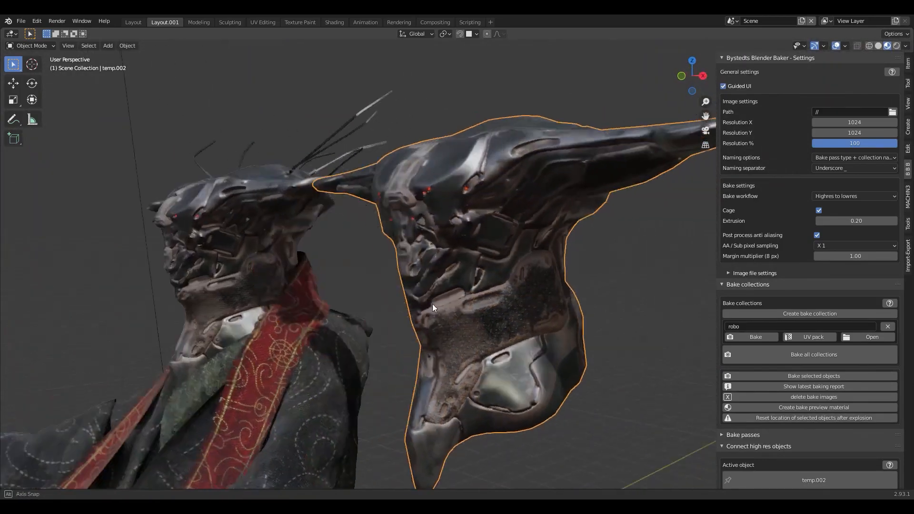
left_click(335, 23)
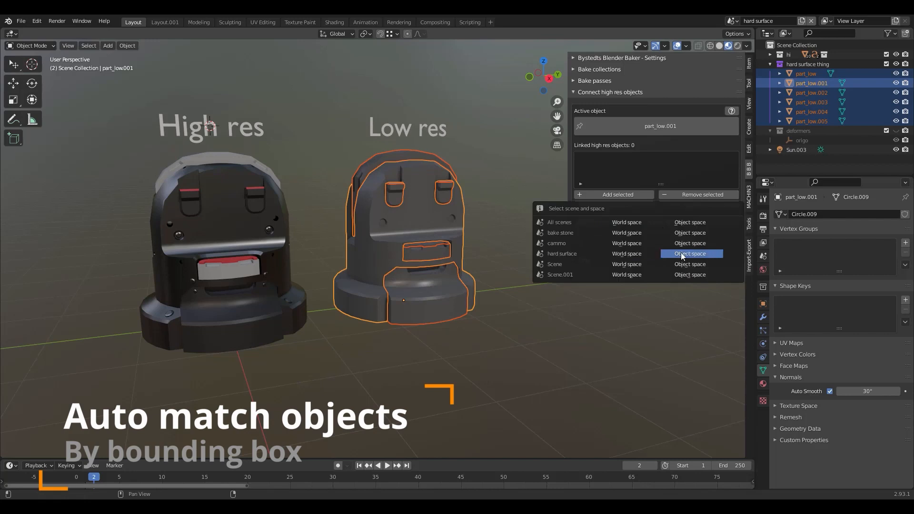
Match hard surface parts in Object space, then find highpoly objects by bounding box.
left_click(690, 253)
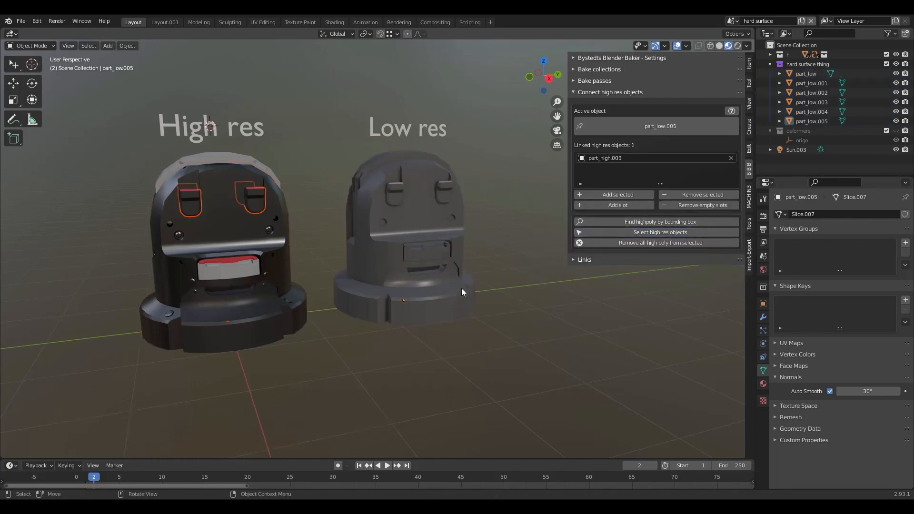
left_click(811, 111)
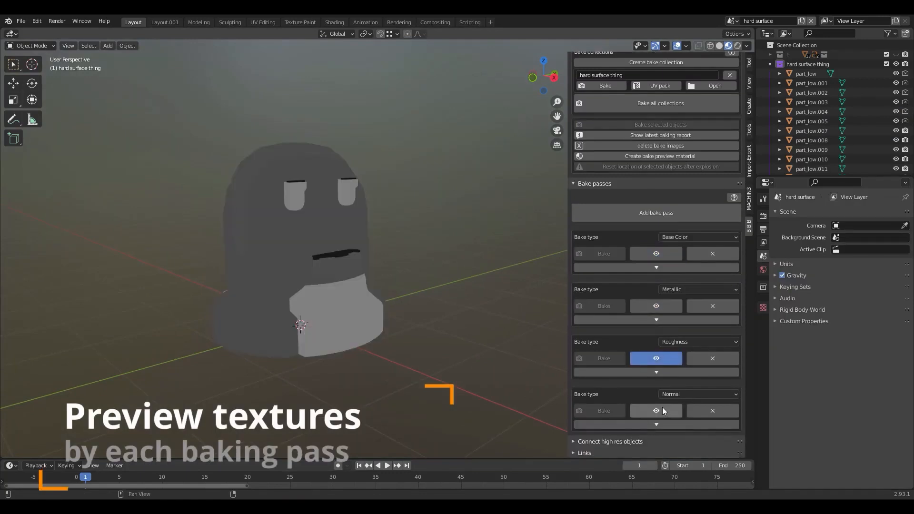
Preview the baked Normal pass on the hard surface model.
left_click(655, 253)
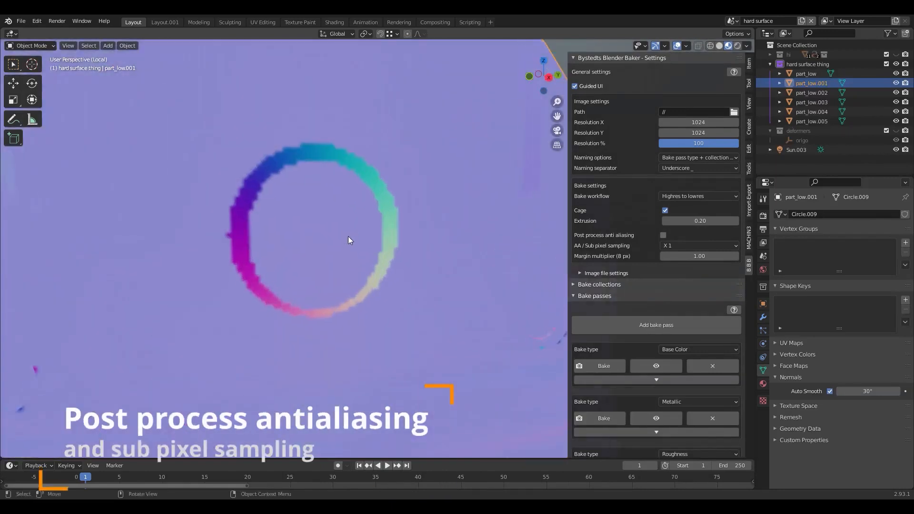
Re-bake part_low.001 with an Ambient occlusion pass and preview the Normal map.
left_click(662, 235)
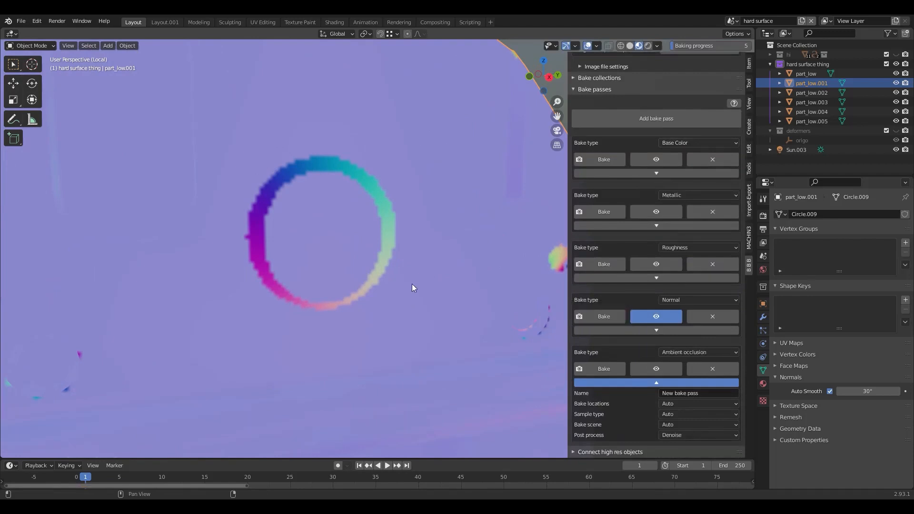
left_click(334, 23)
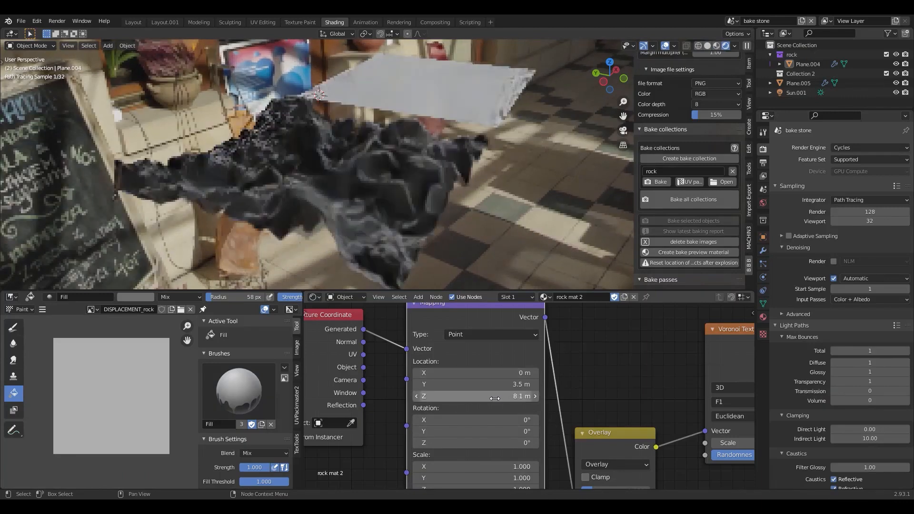
Set the rock Mapping node's Location Z to 0 m.
left_click(473, 397)
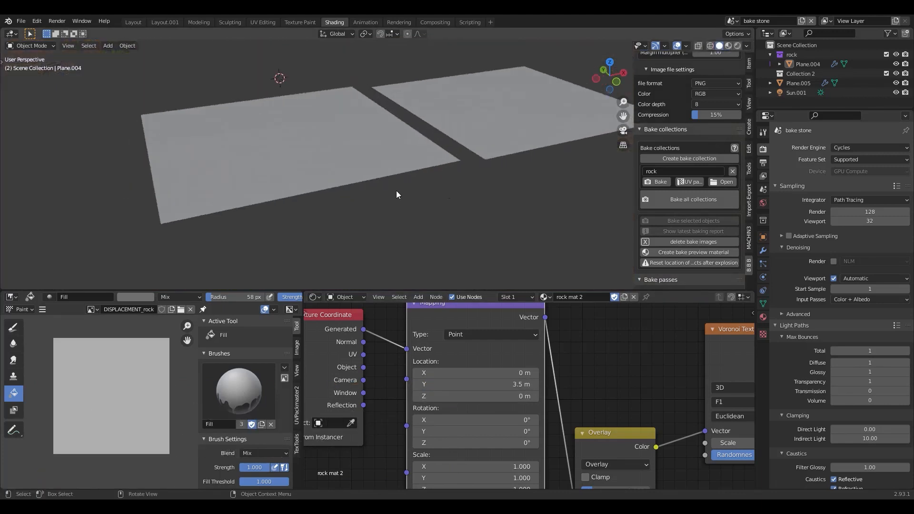
left_click(657, 181)
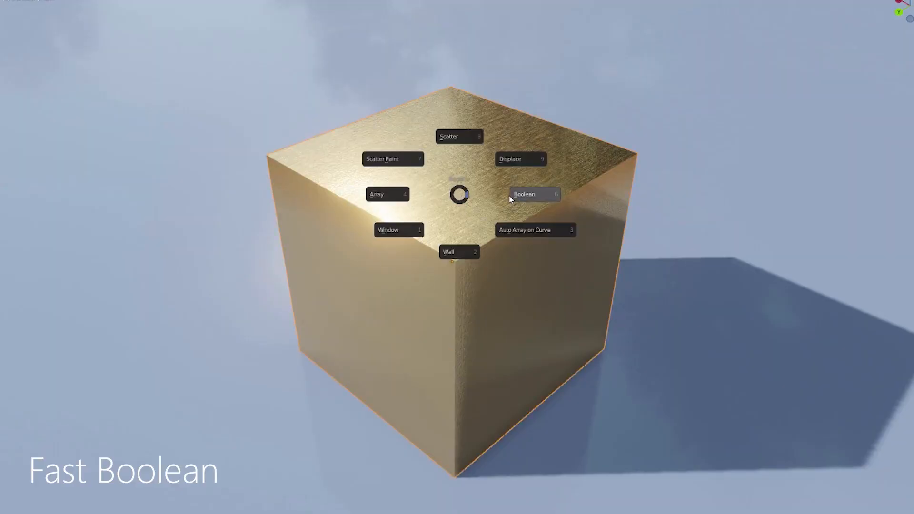
Pick Boolean from the pie menu and carve stepped notches into the gold cube.
left_click(523, 193)
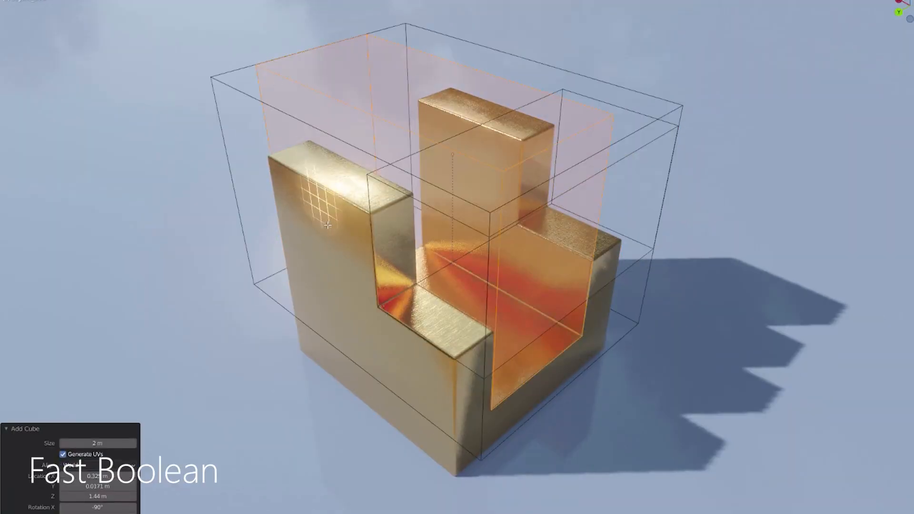